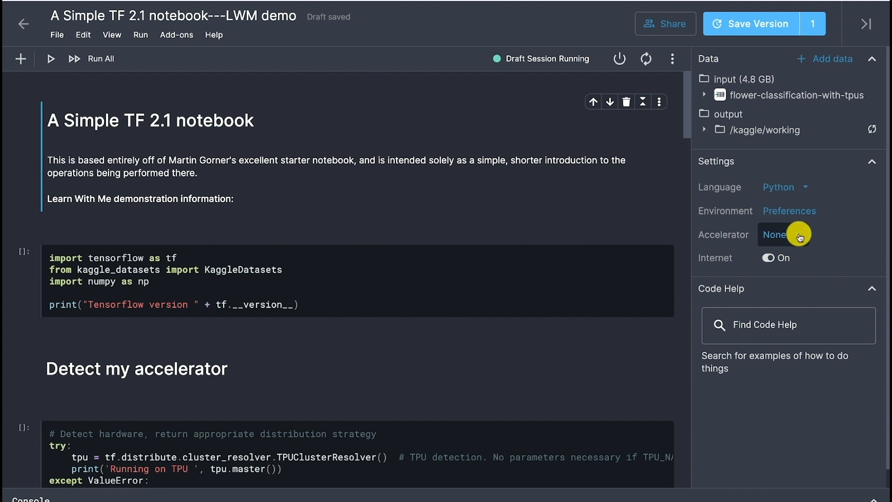
# Set the notebook accelerator to TPU v3-8 from the Settings accelerator choices.
pyautogui.click(782, 234)
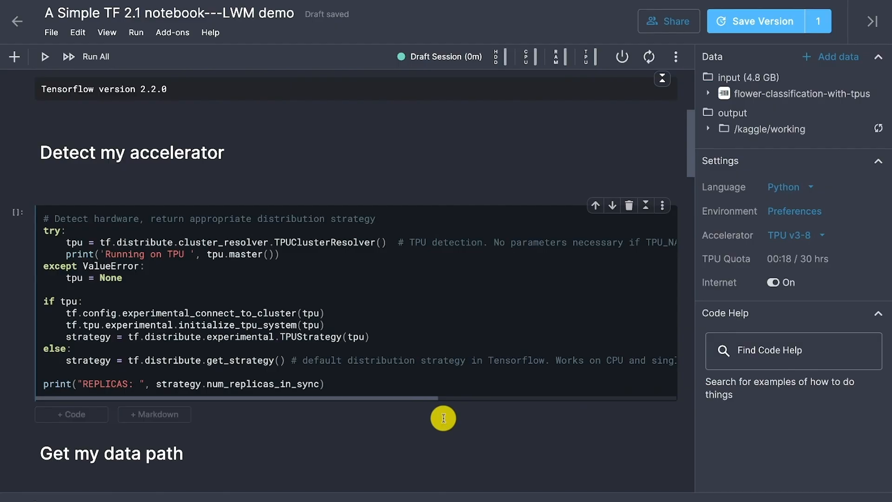
# Run the 'Detect my accelerator' cell so it prints Running on TPU with a gRPC address.
pyautogui.click(132, 152)
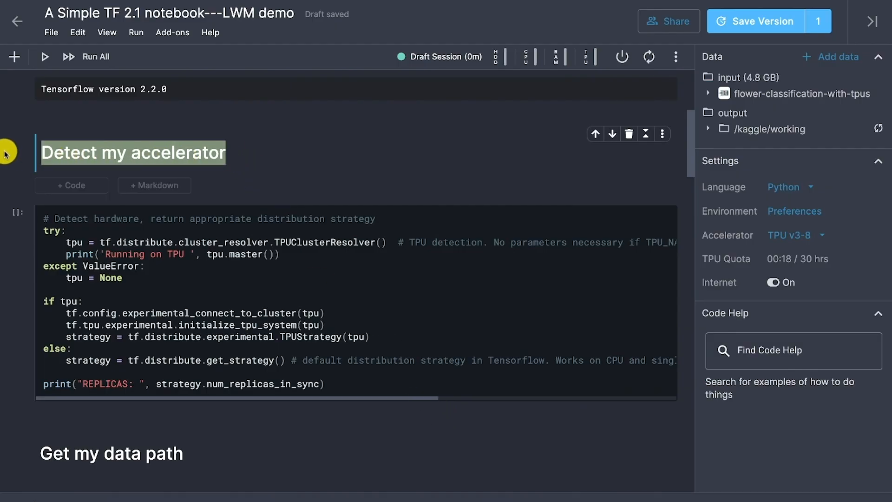
pyautogui.moveTo(397, 175)
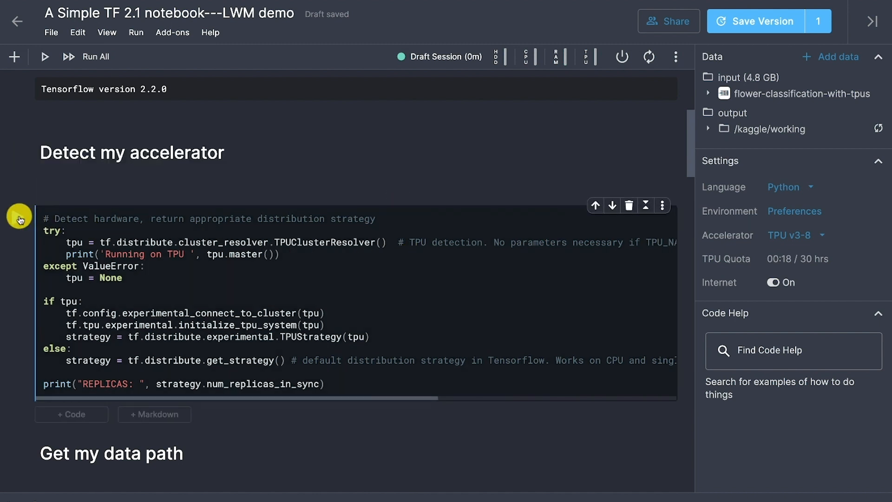
pyautogui.click(19, 217)
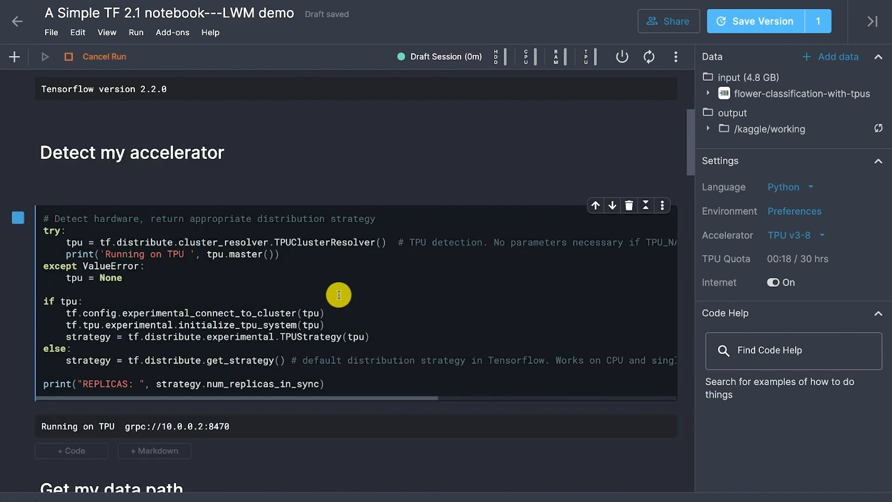
pyautogui.moveTo(304, 419)
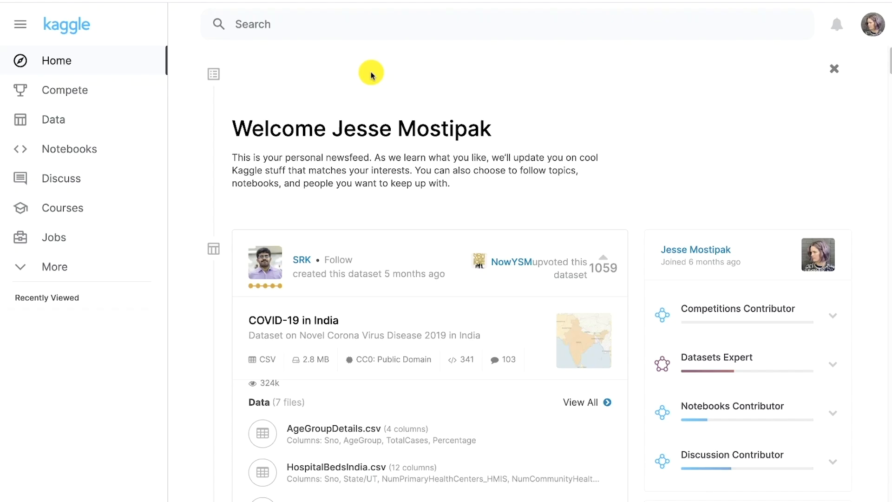
# Go to the Kaggle Discuss page listing site forums and recent topics.
pyautogui.click(62, 178)
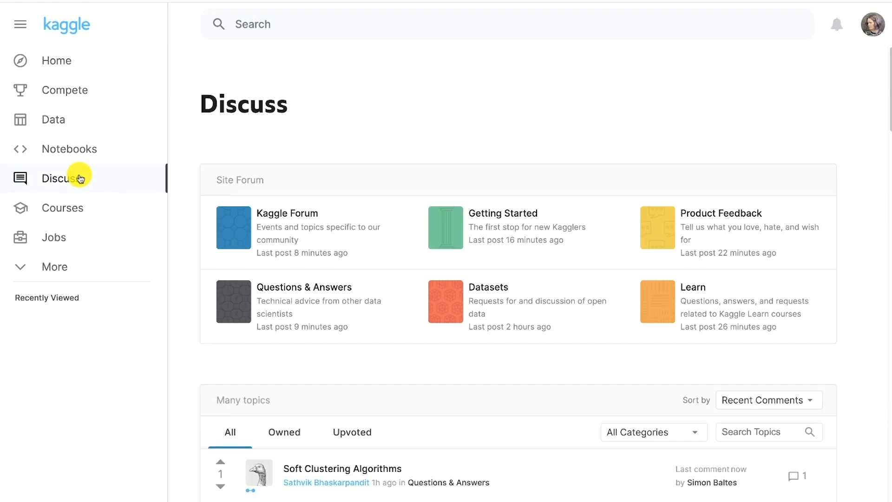